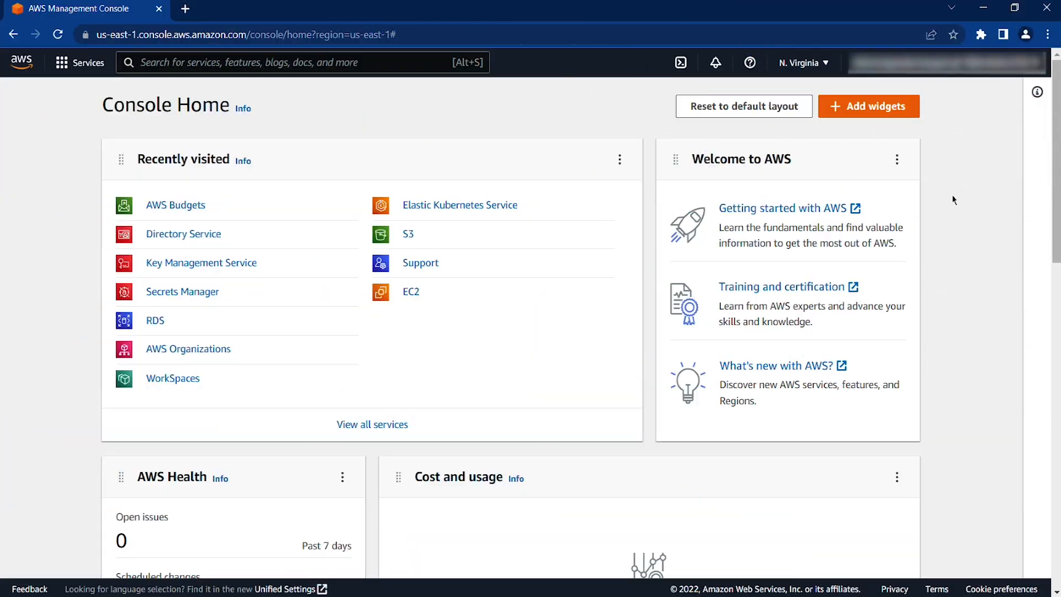
- Go to the Billing Dashboard through the account menu
click(947, 62)
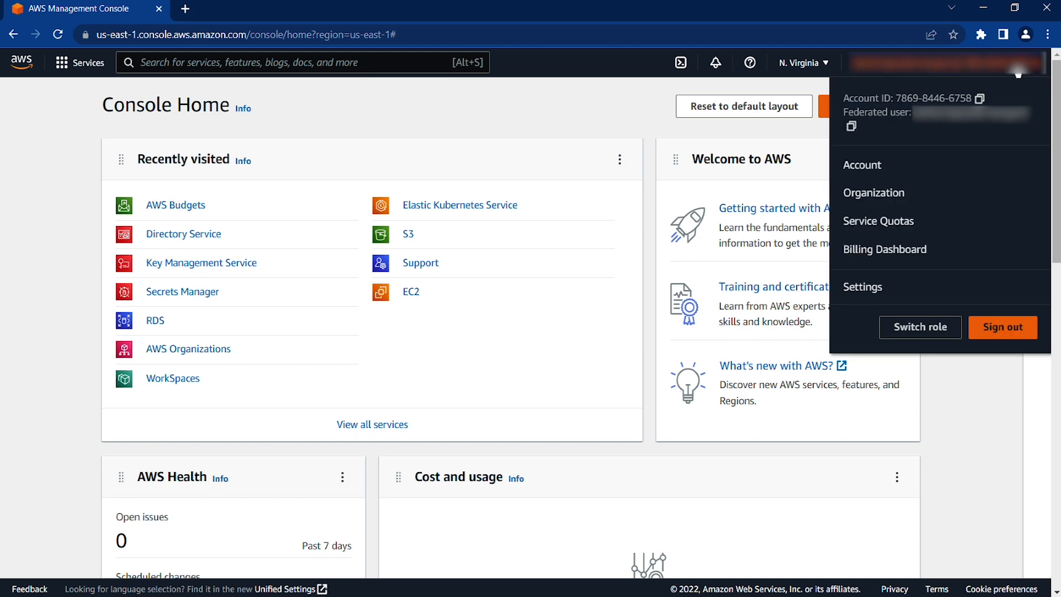
mouse_move(885, 249)
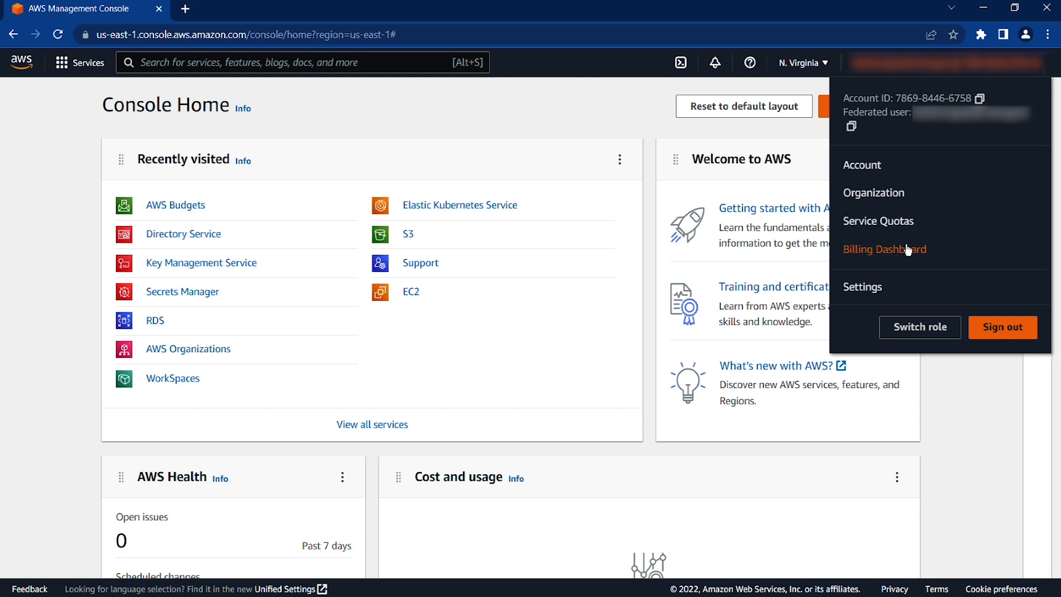
click(884, 250)
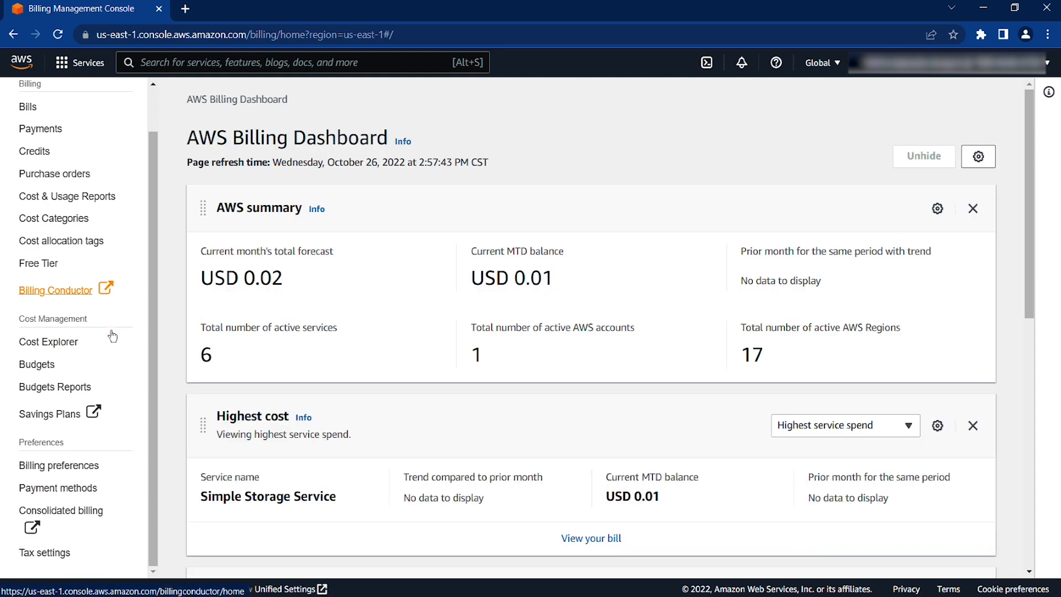
- On Tax settings, select the account's tax registration and choose Manage tax registration > Edit
click(45, 553)
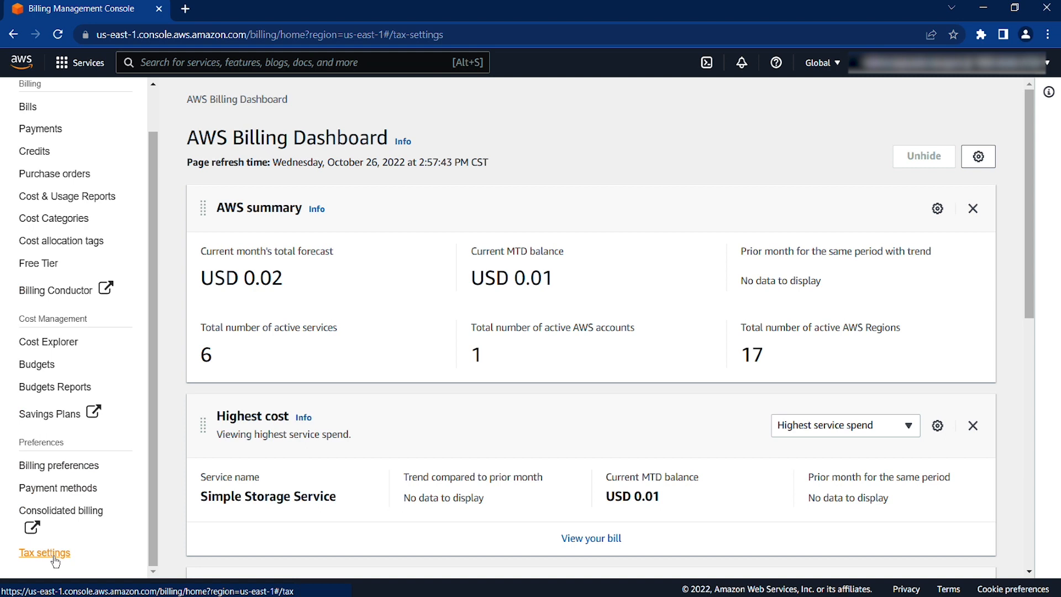
click(44, 552)
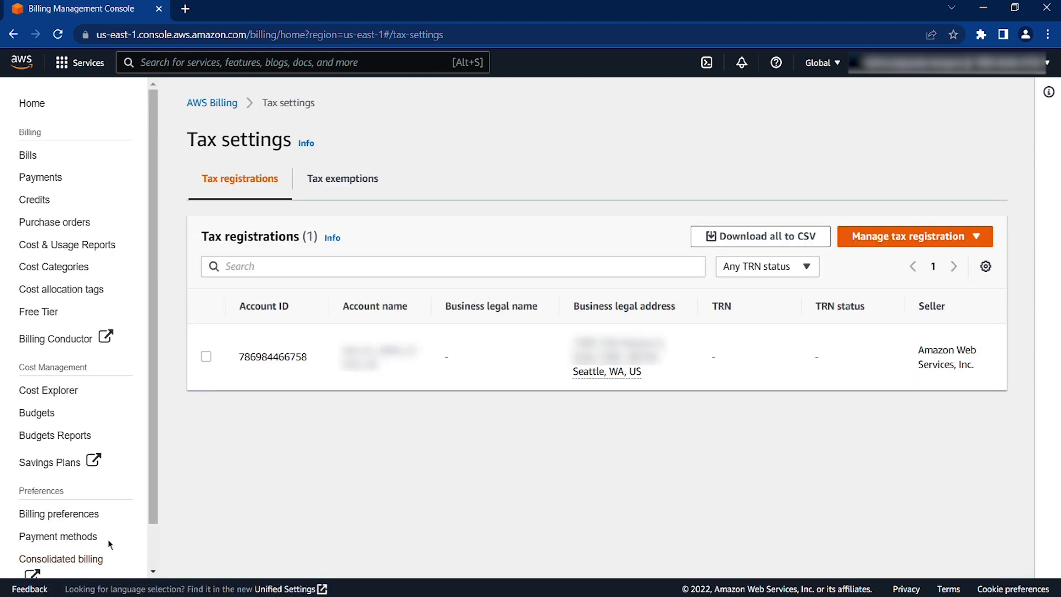
mouse_move(256, 477)
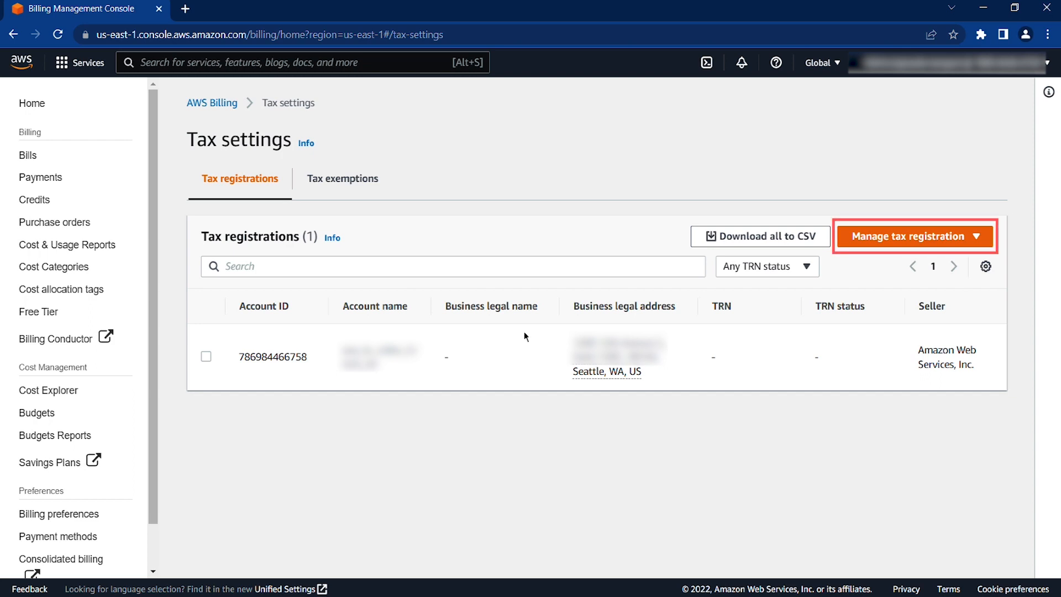
mouse_move(970, 244)
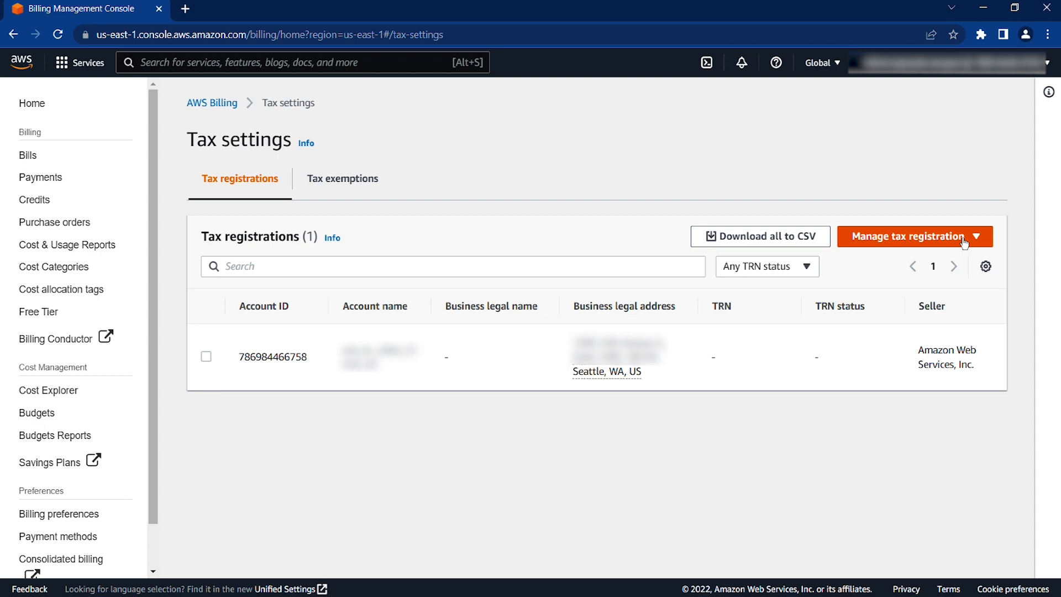
mouse_move(236, 358)
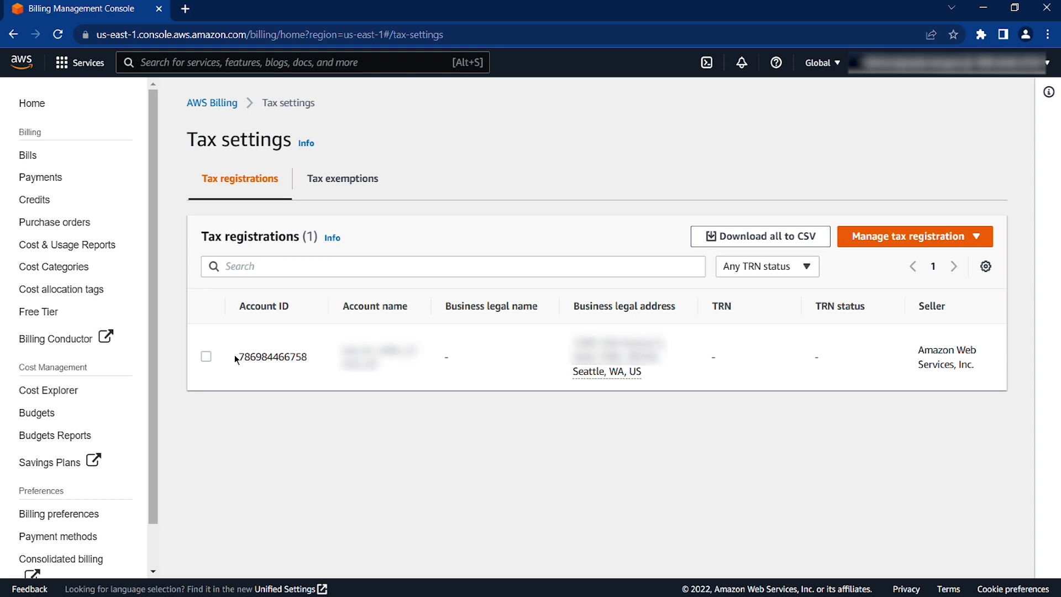
click(206, 356)
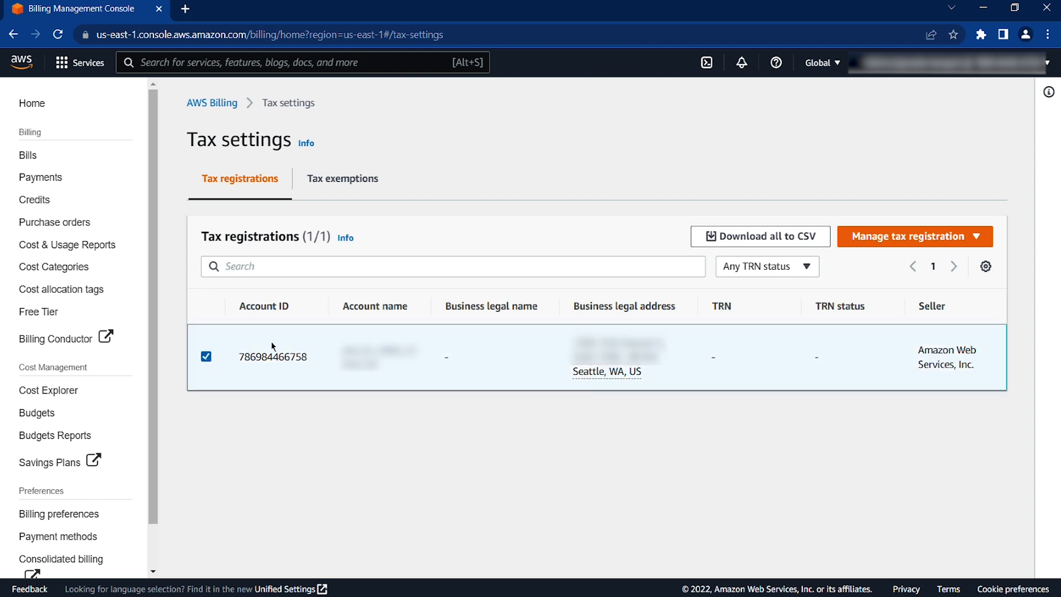
click(914, 236)
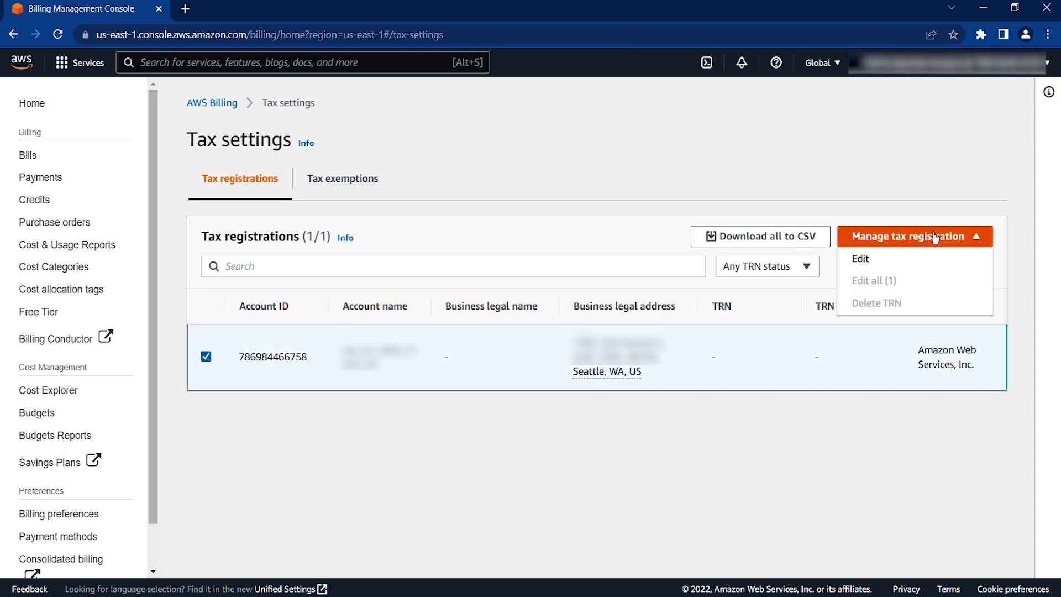
click(860, 259)
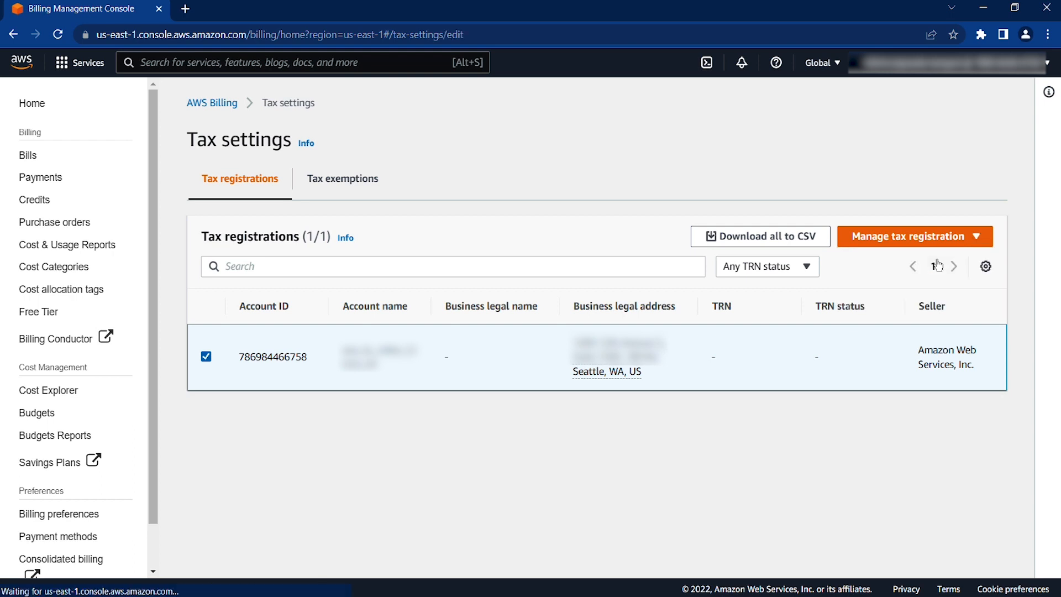
- Scroll through the empty Edit tax registration form without saving changes
click(913, 236)
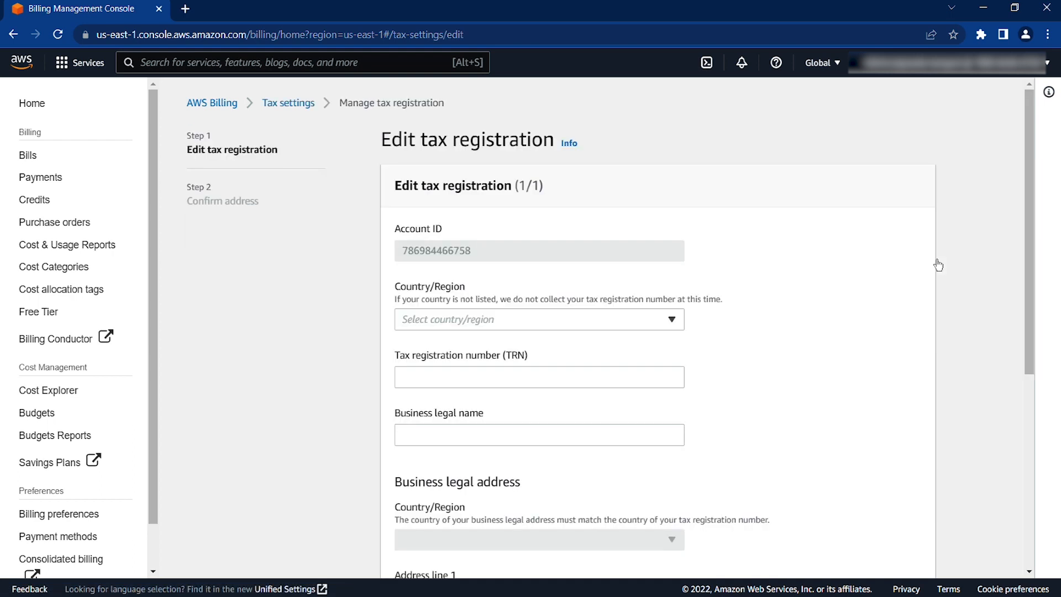
scroll(down, 3)
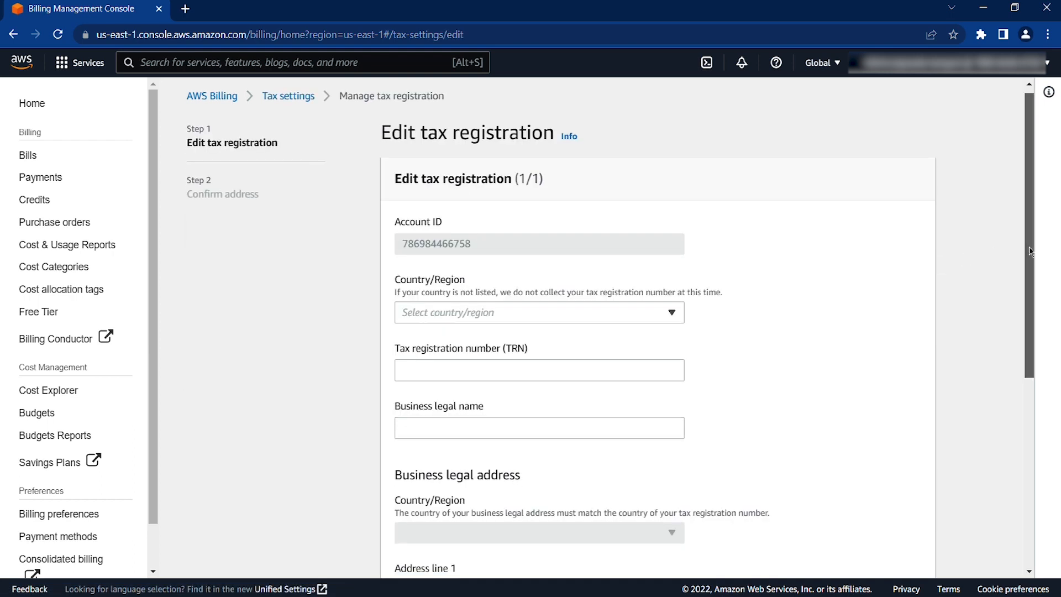
scroll(down, 3)
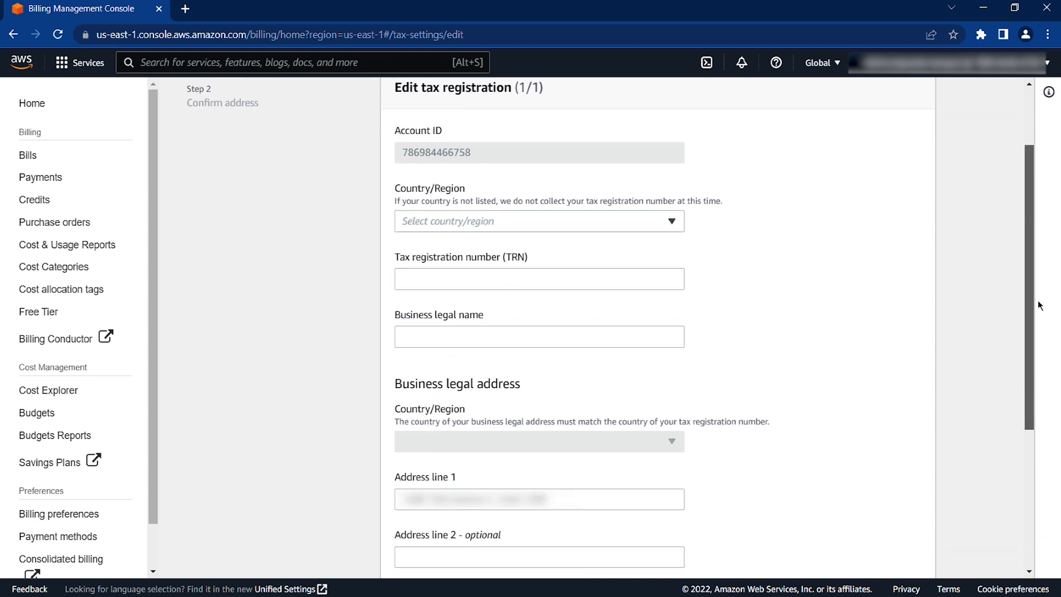
scroll(down, 3)
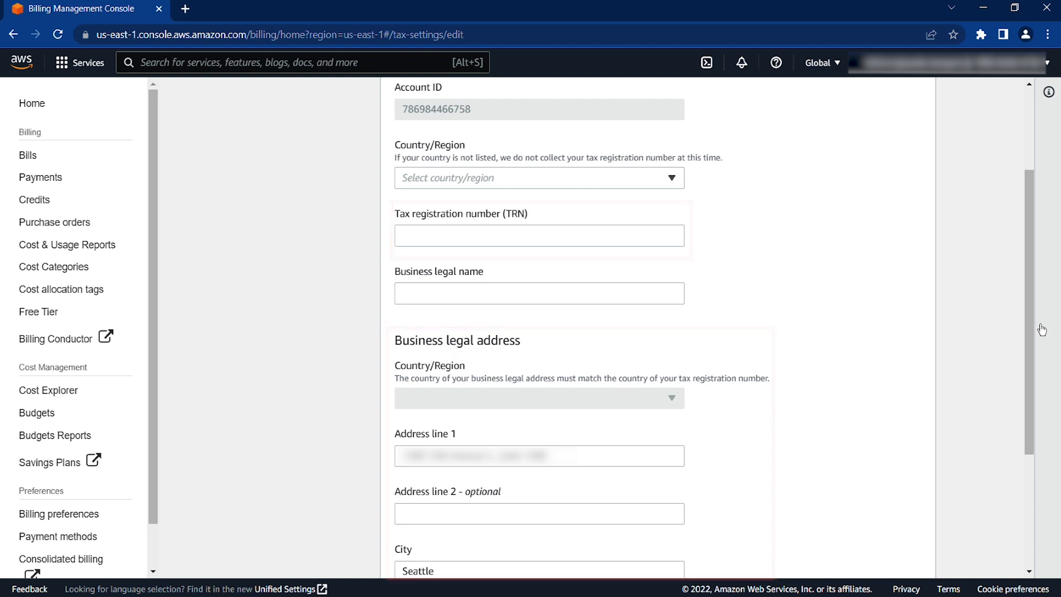
scroll(down, 3)
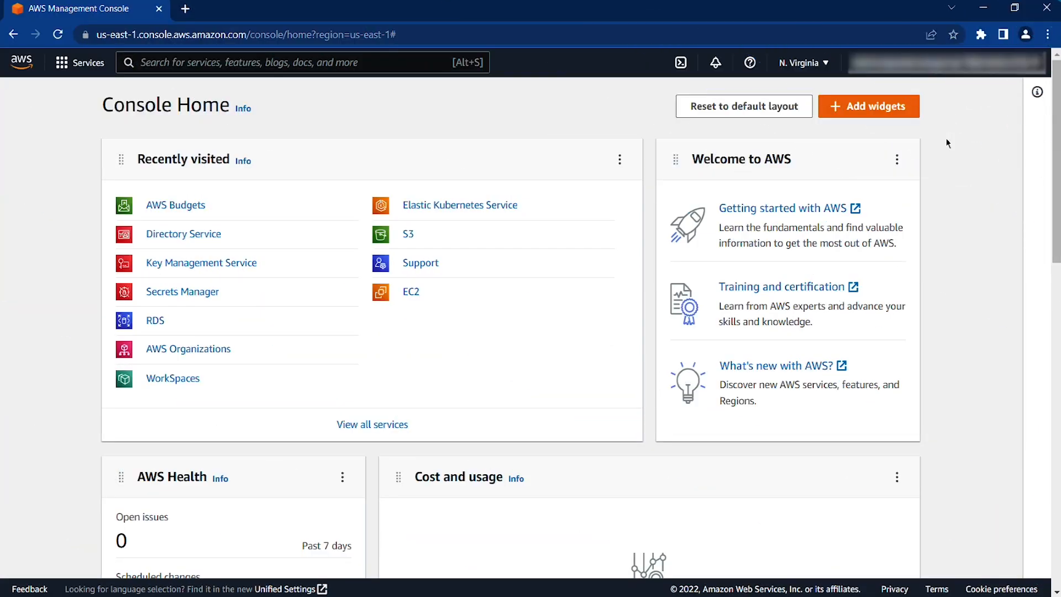
- Open Account settings, then review and submit the account's contact information
click(947, 62)
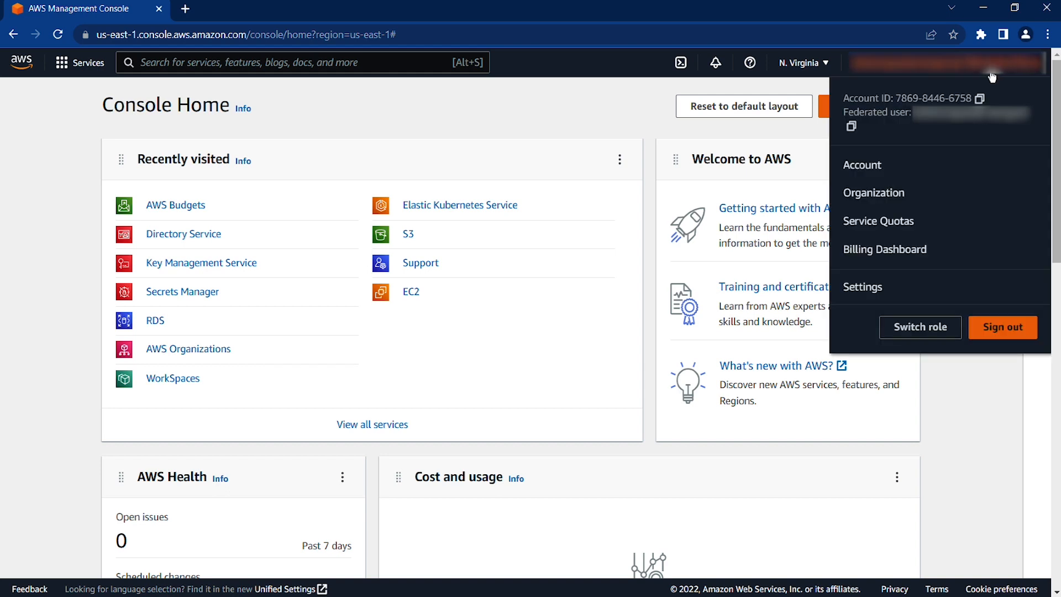
mouse_move(862, 165)
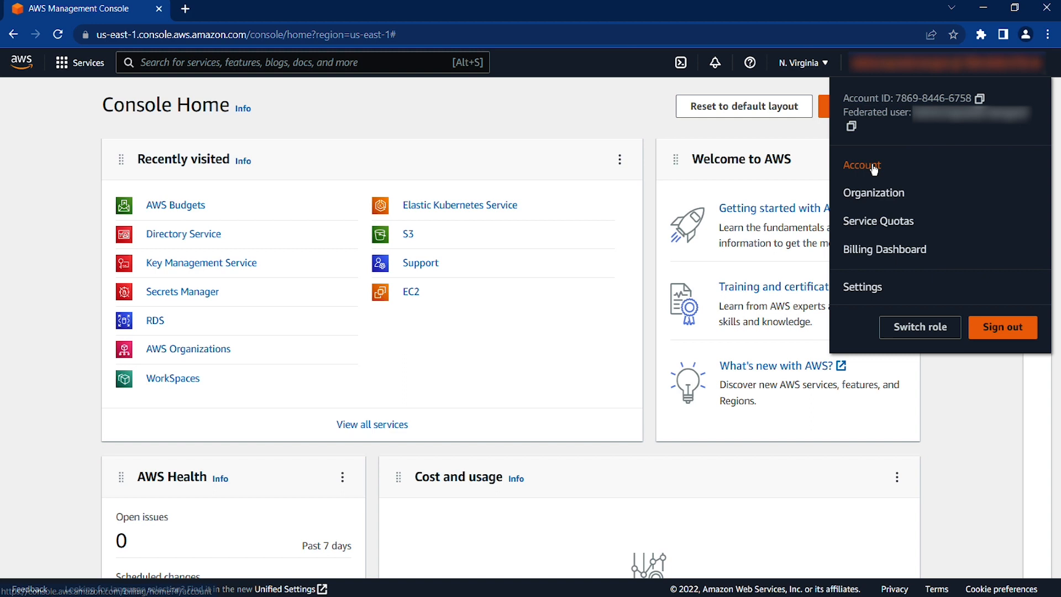
click(863, 165)
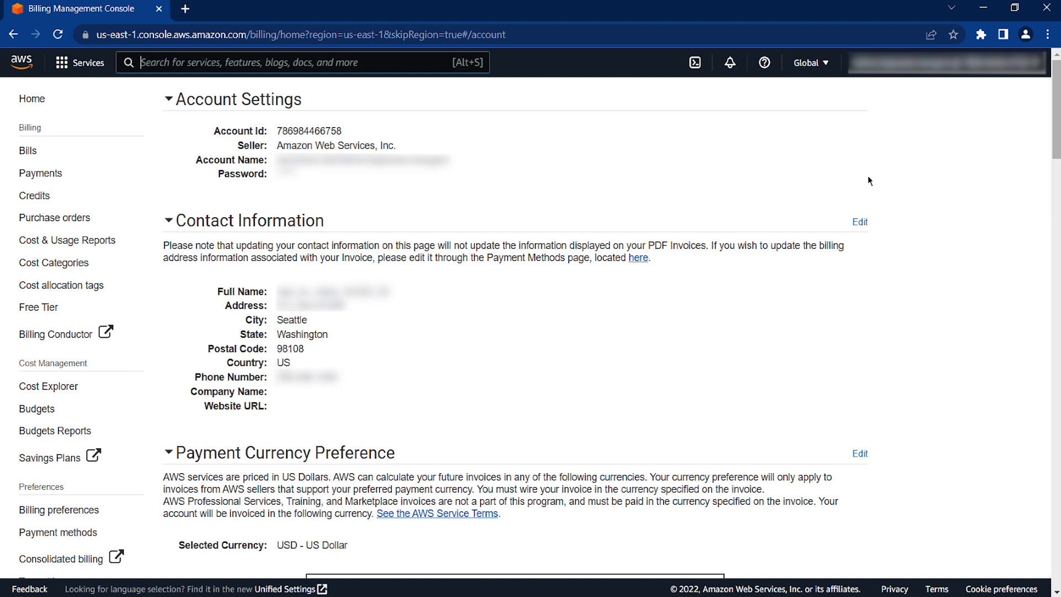
click(860, 222)
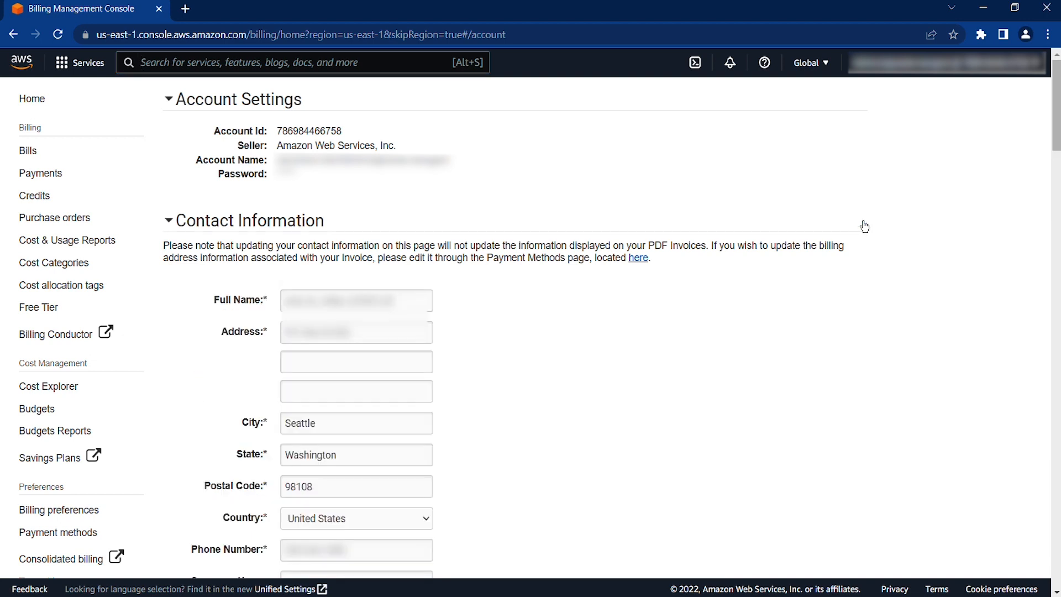
scroll(down, 3)
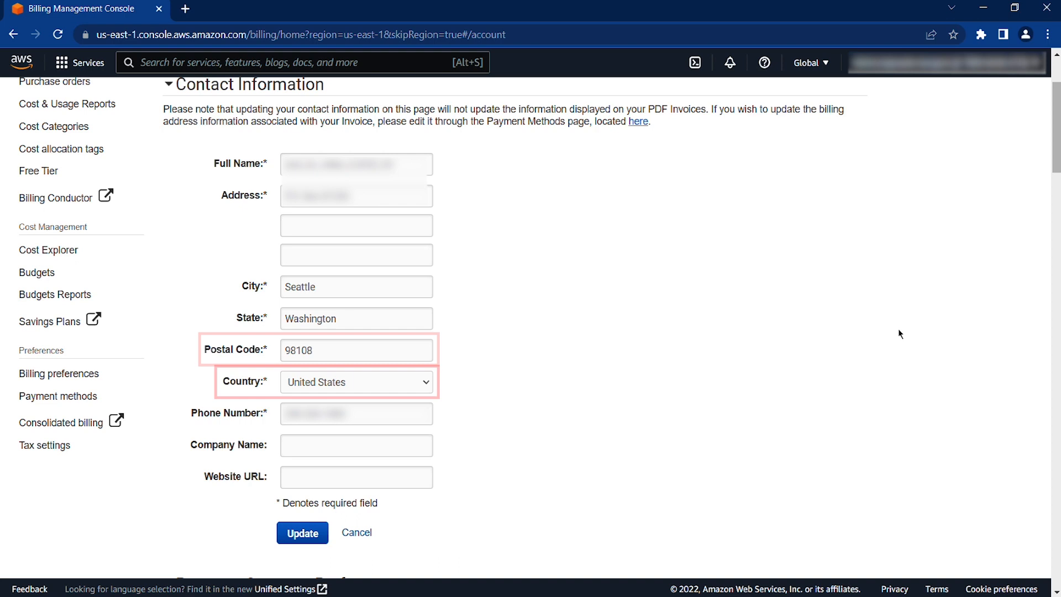
mouse_move(820, 397)
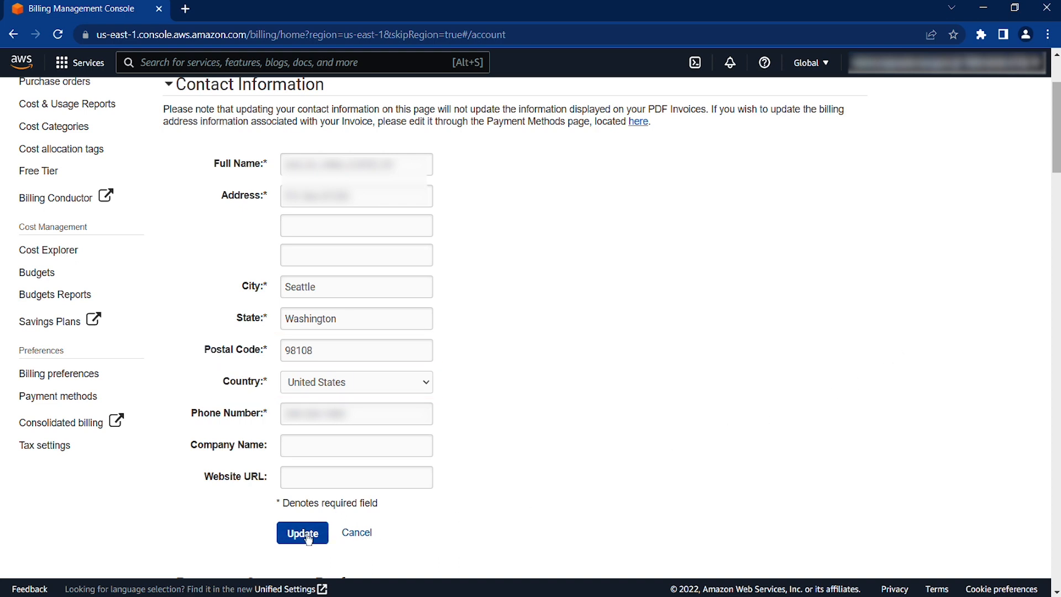
click(302, 533)
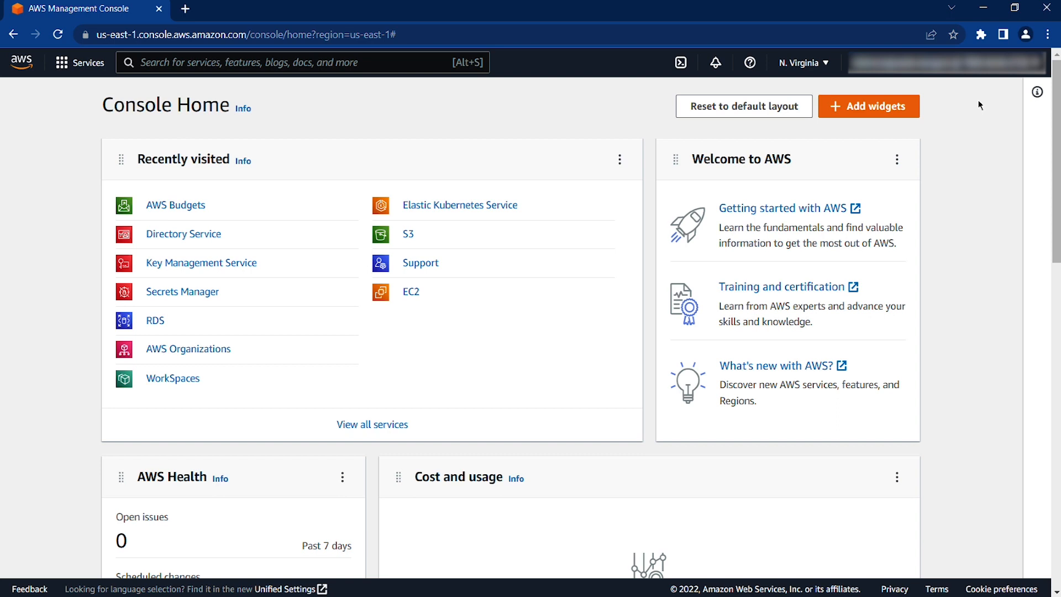
- From the Billing Dashboard's Payment methods, edit the Pay by invoice billing address
click(948, 62)
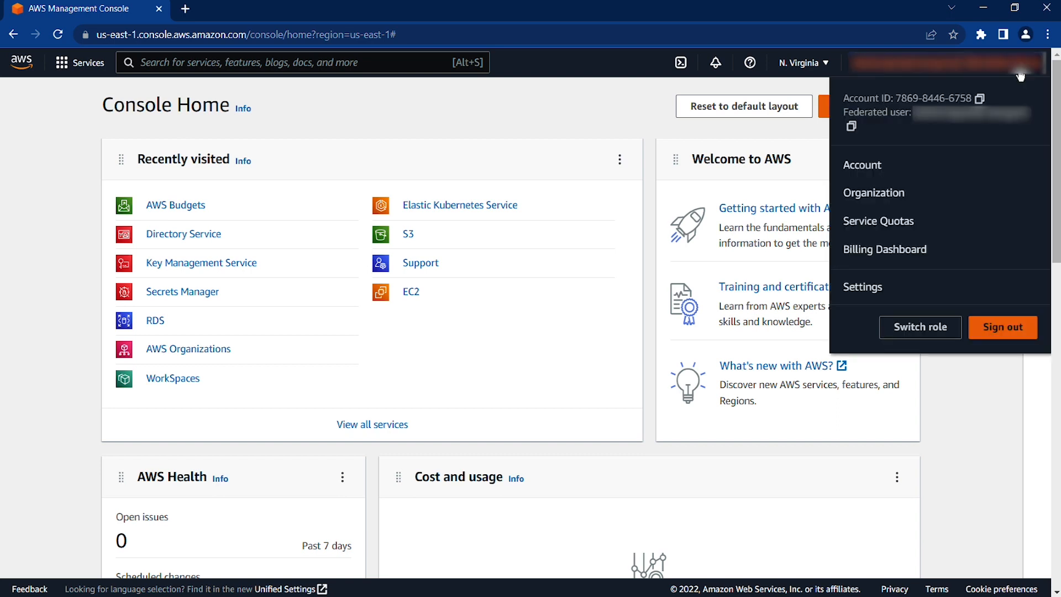
mouse_move(885, 249)
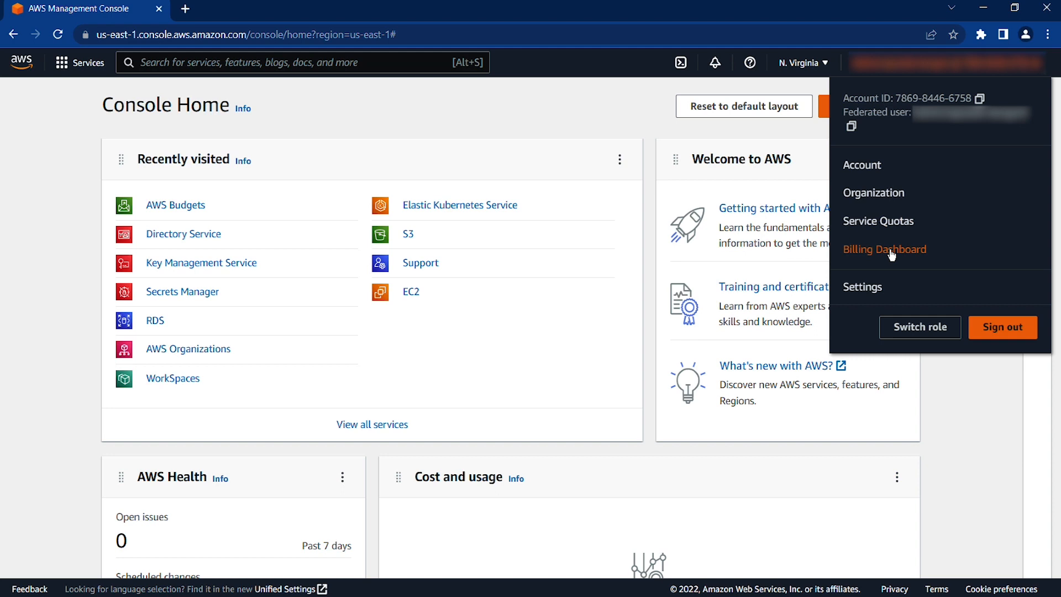
click(883, 249)
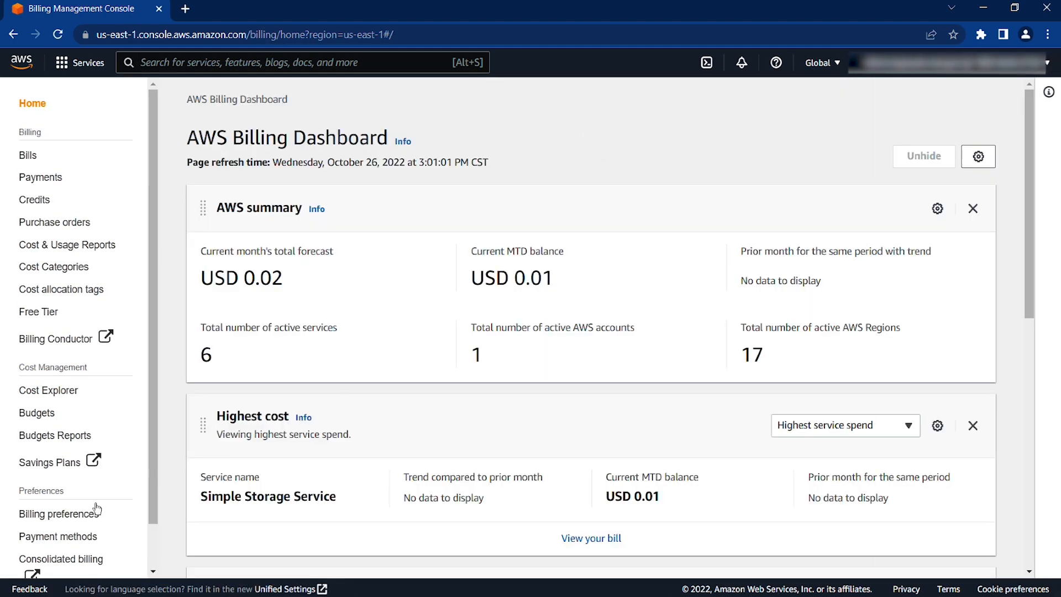
click(58, 531)
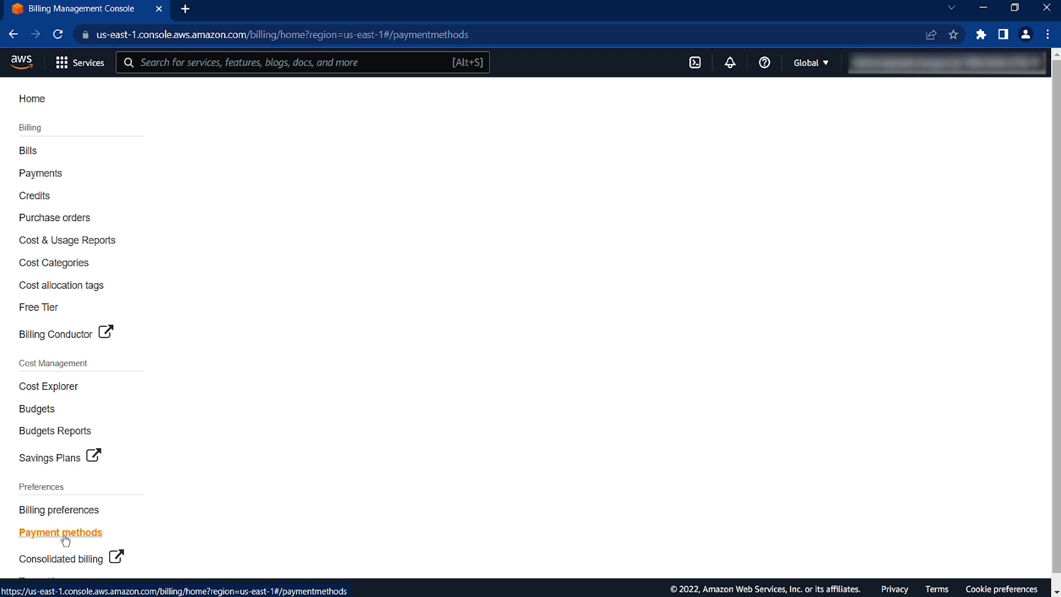
click(61, 531)
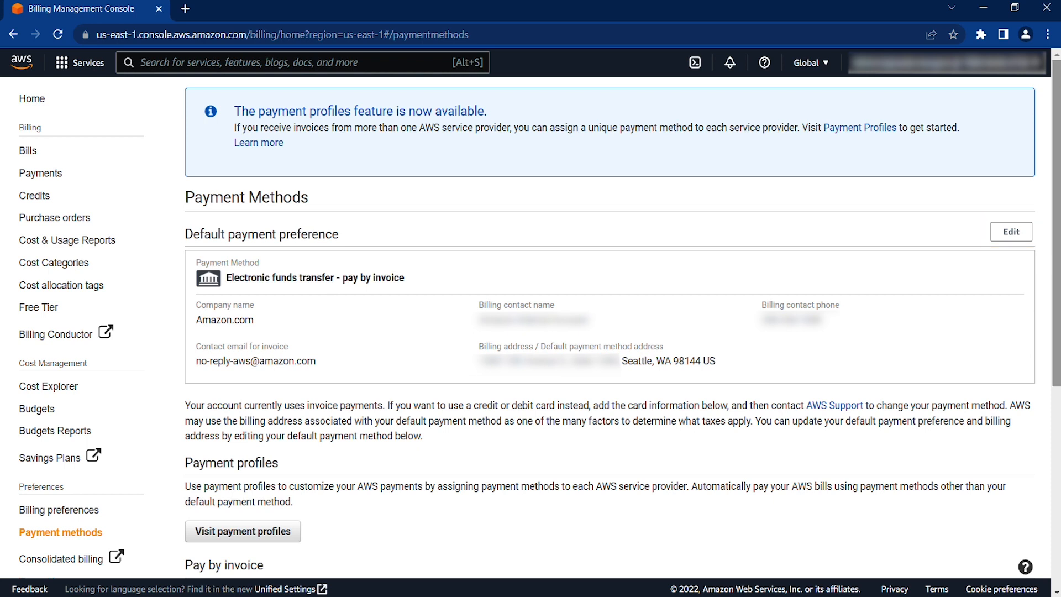
scroll(down, 3)
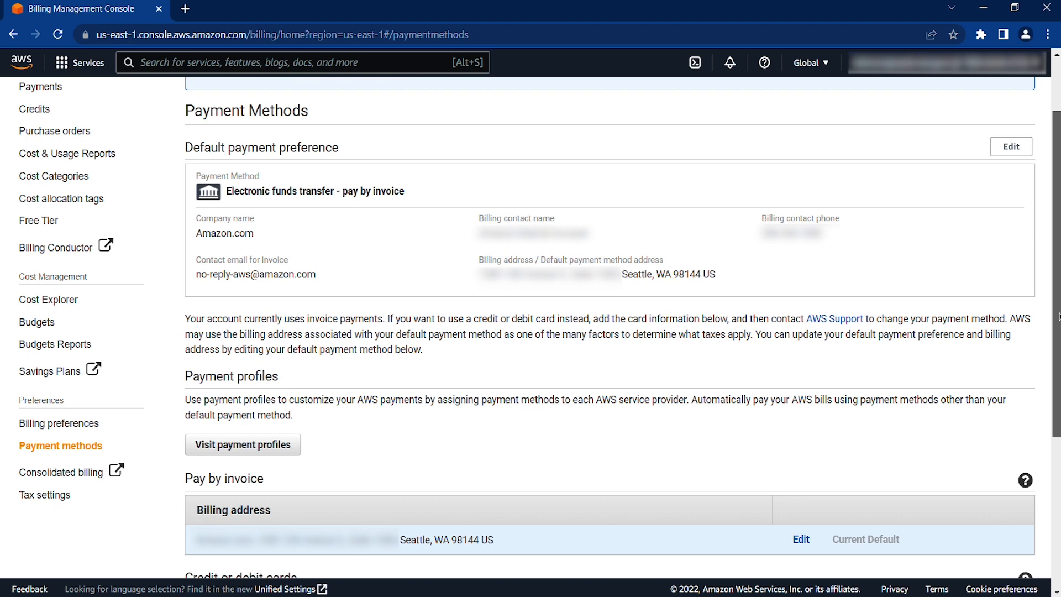
scroll(down, 3)
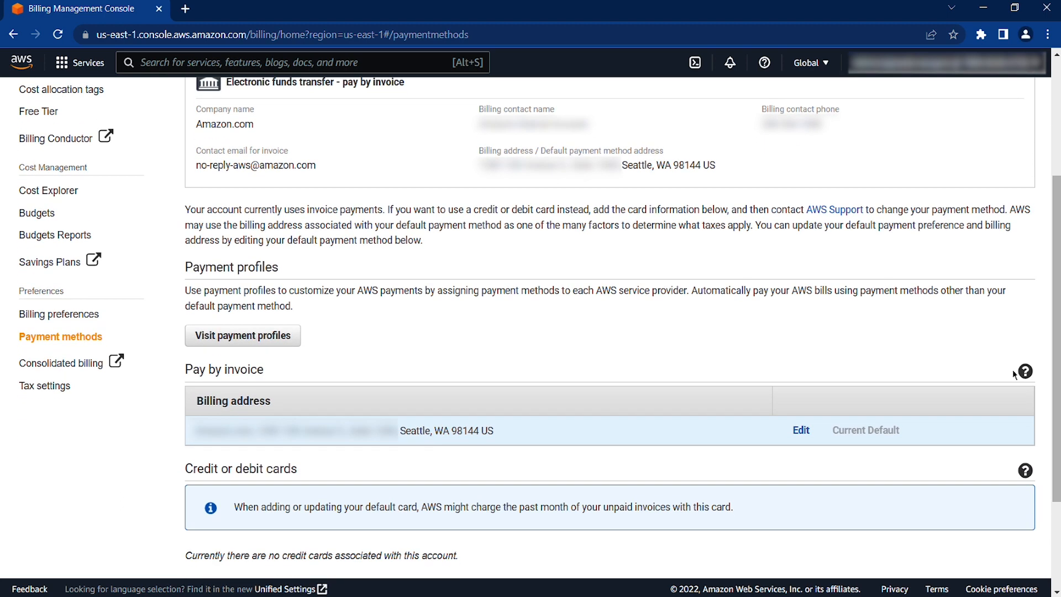
click(801, 430)
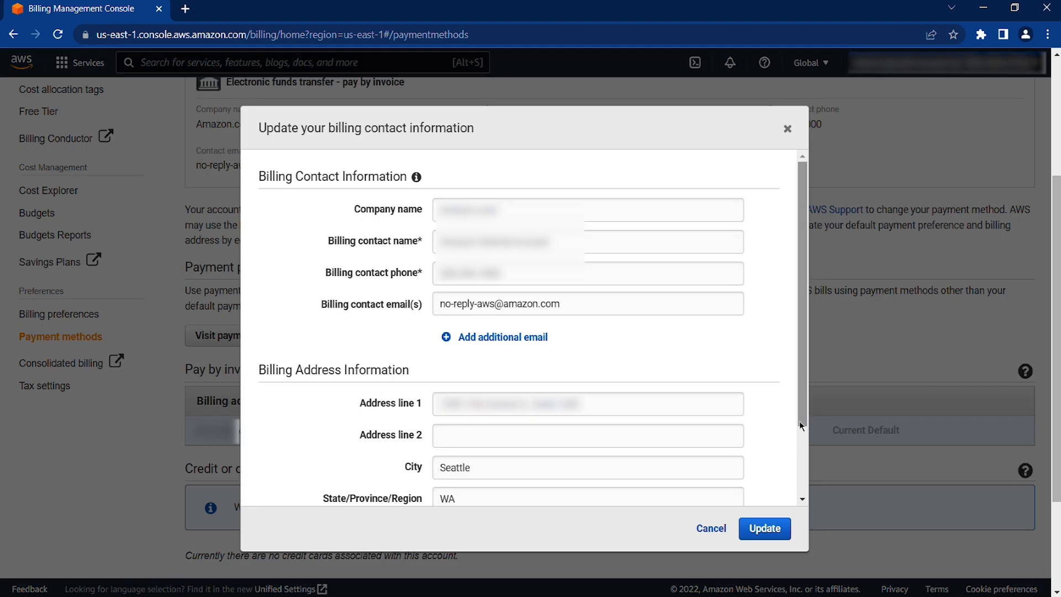
- Submit the Seattle, WA 98144 US billing address unchanged and dismiss the success message
scroll(down, 3)
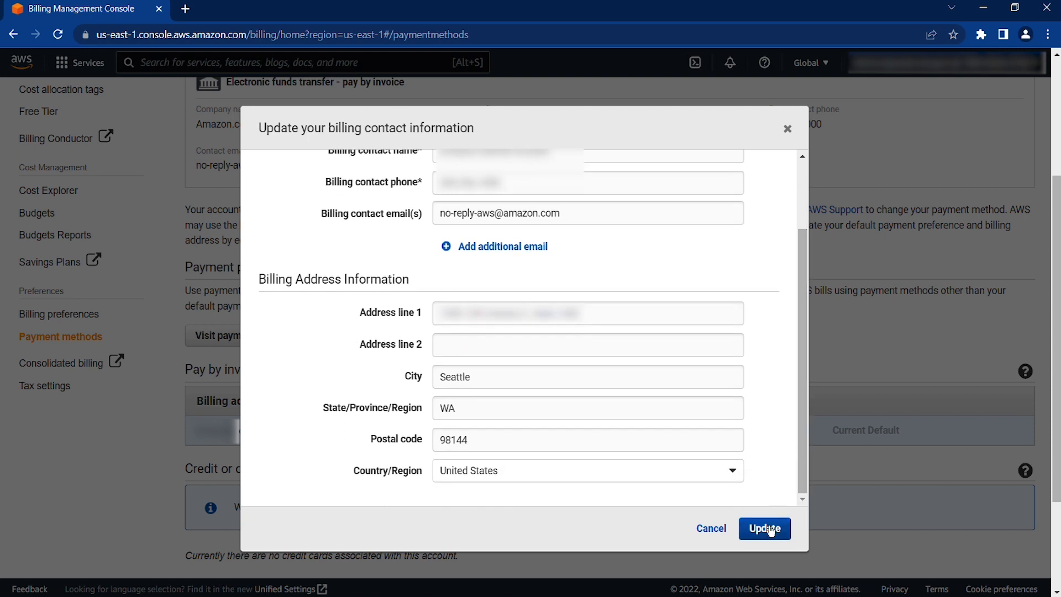
click(764, 528)
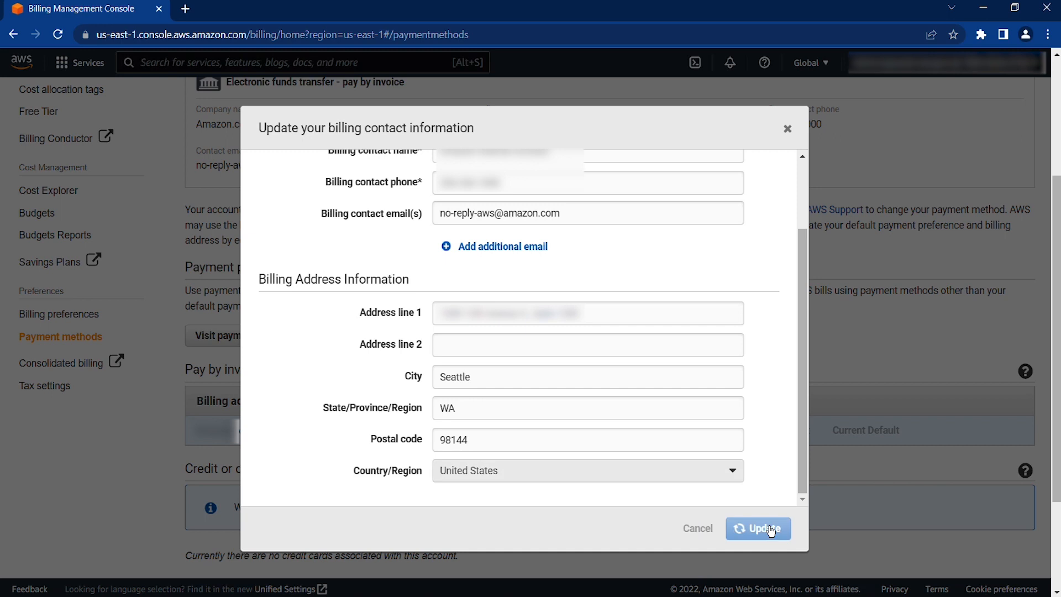
click(758, 528)
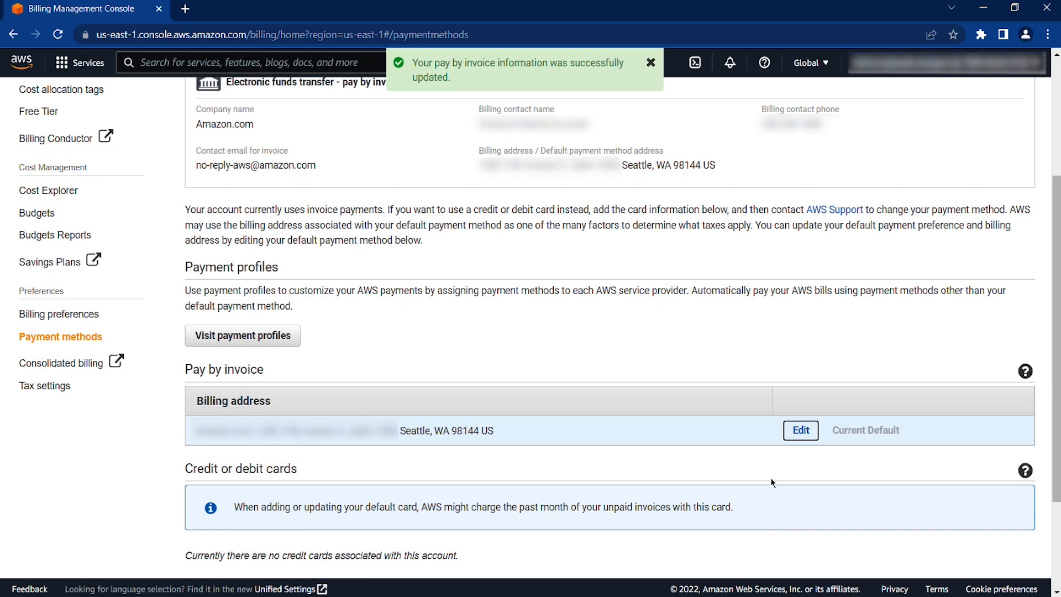
click(650, 62)
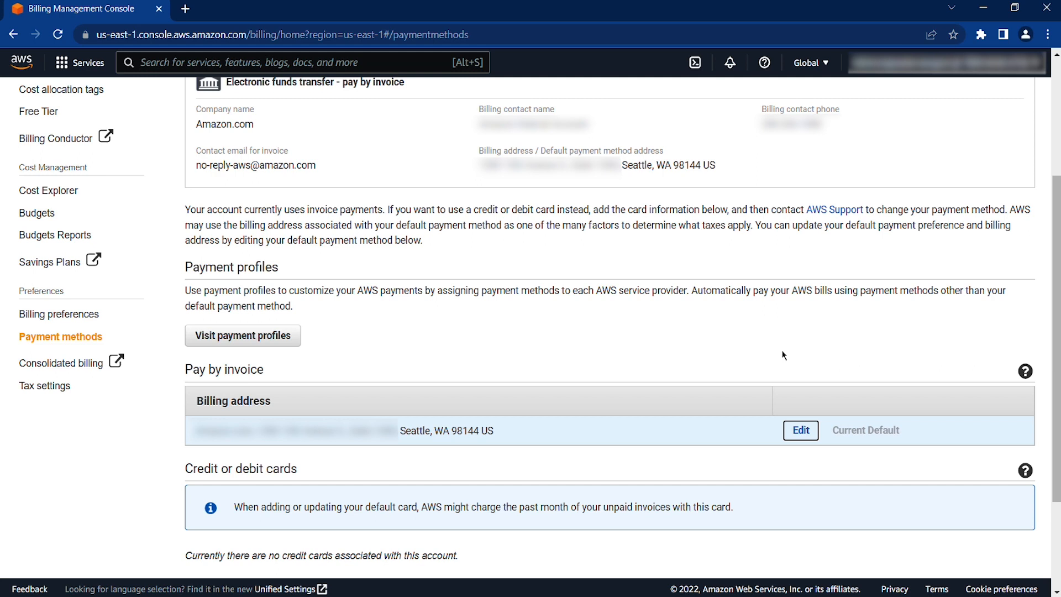
mouse_move(748, 360)
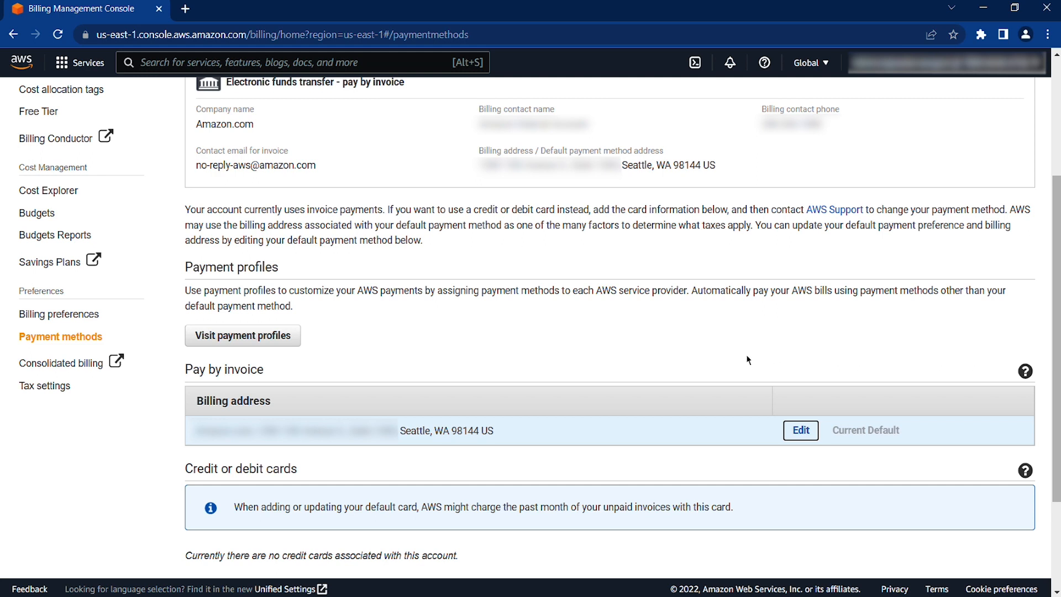
mouse_move(45, 385)
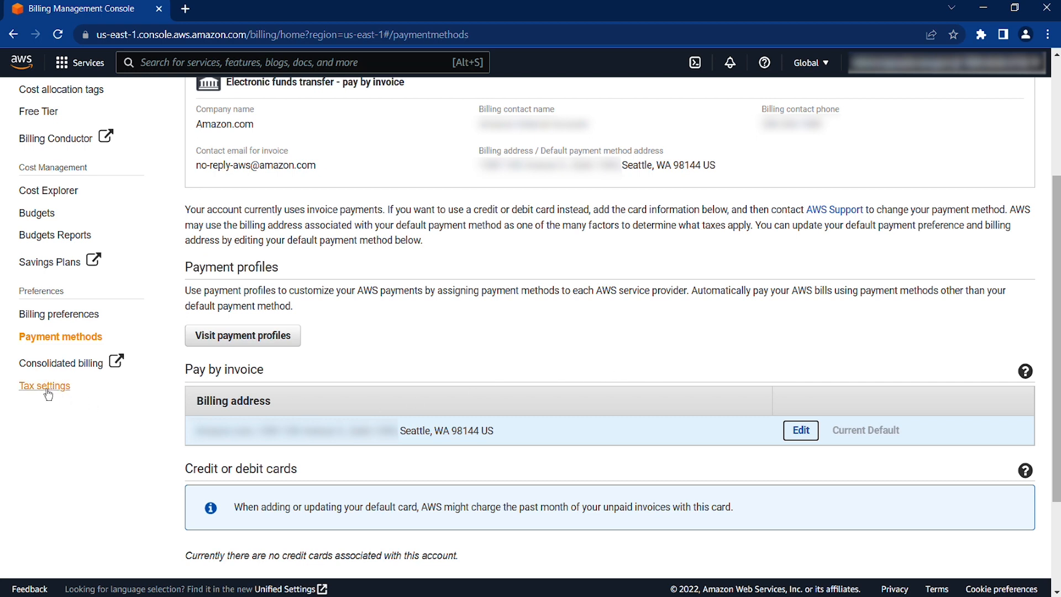
- On the Tax exemptions tab, select the account and choose Add tax exemption
click(44, 385)
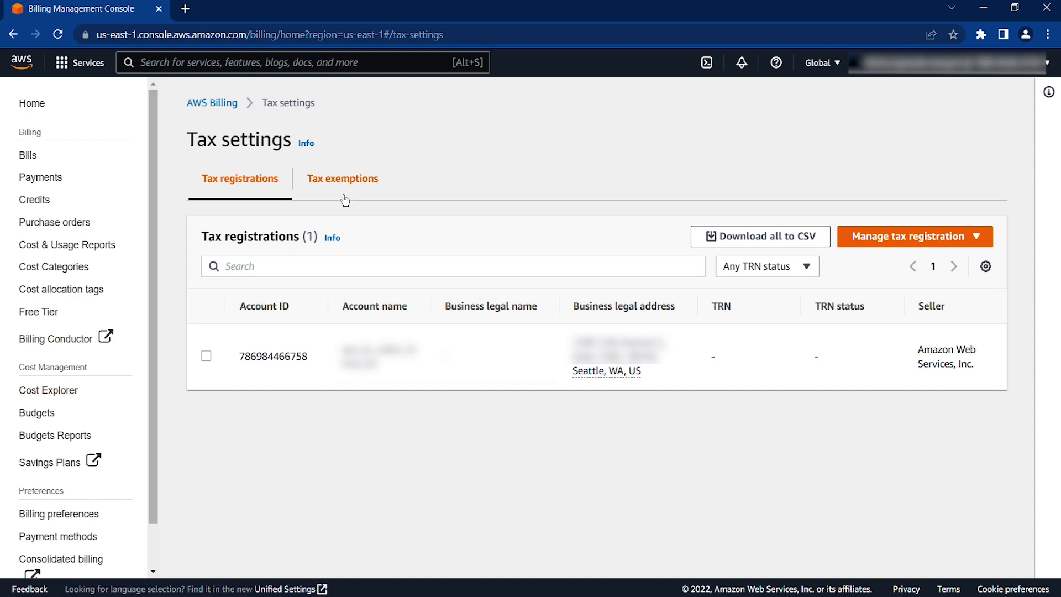
click(343, 179)
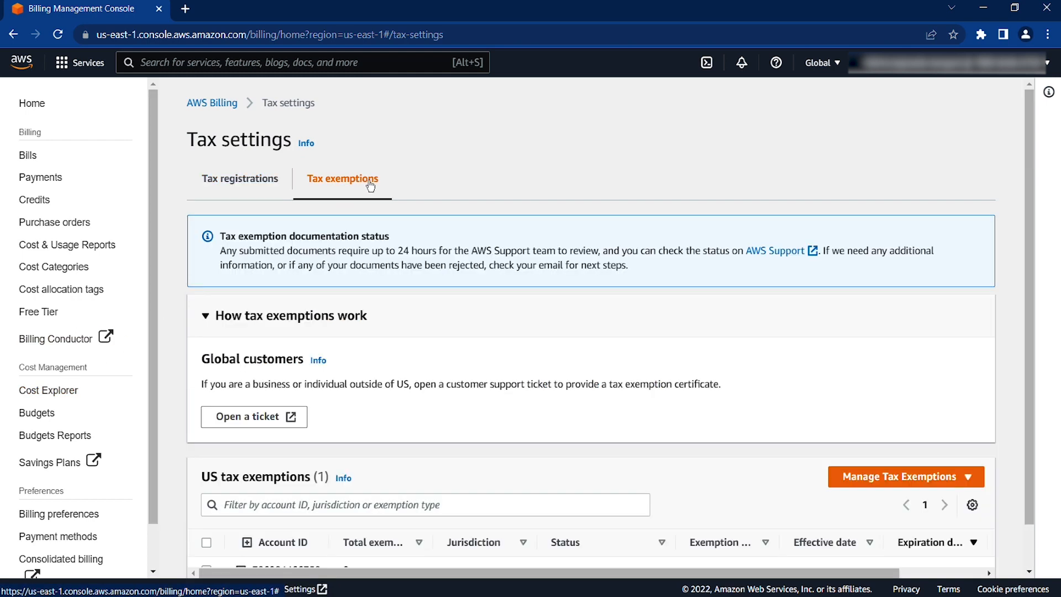
scroll(down, 3)
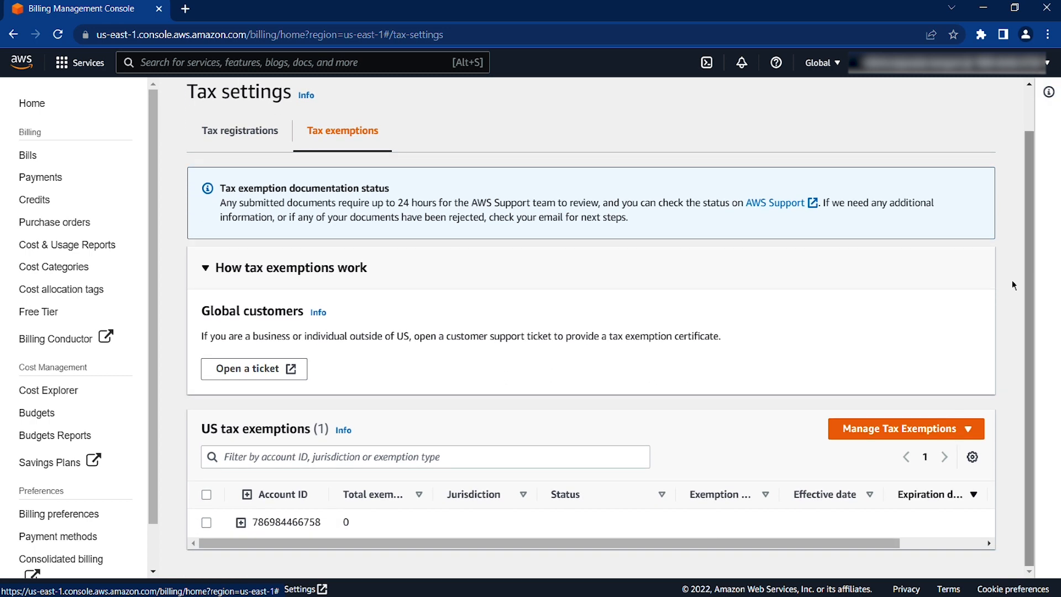
click(206, 522)
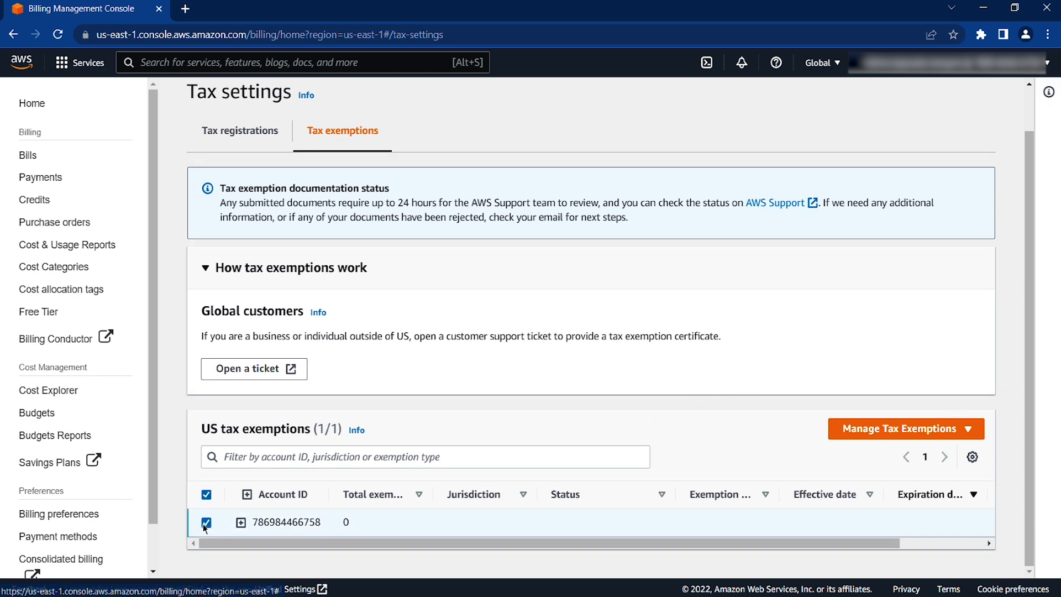
mouse_move(910, 439)
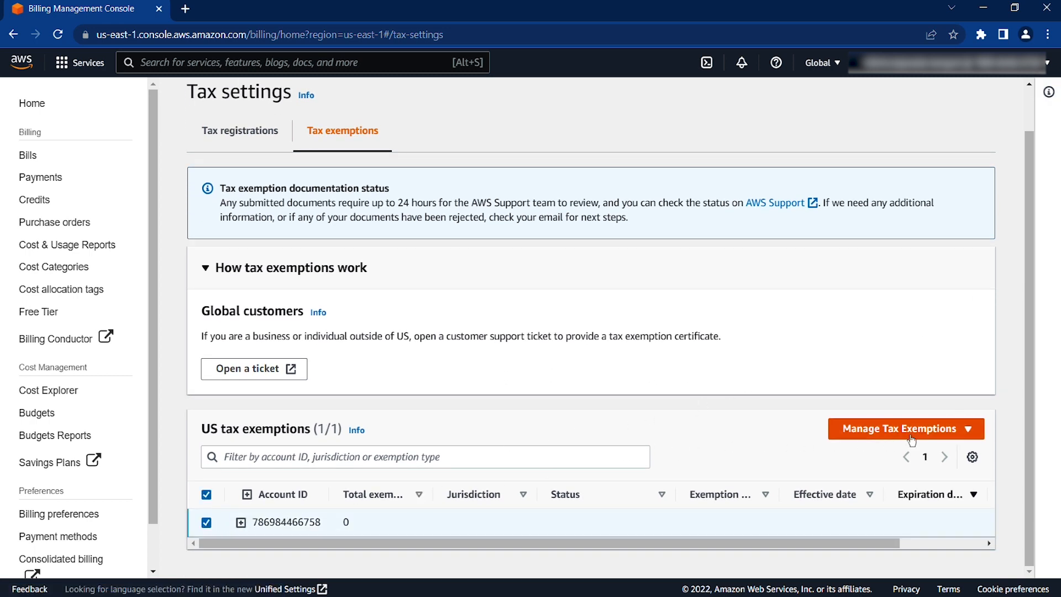
click(905, 428)
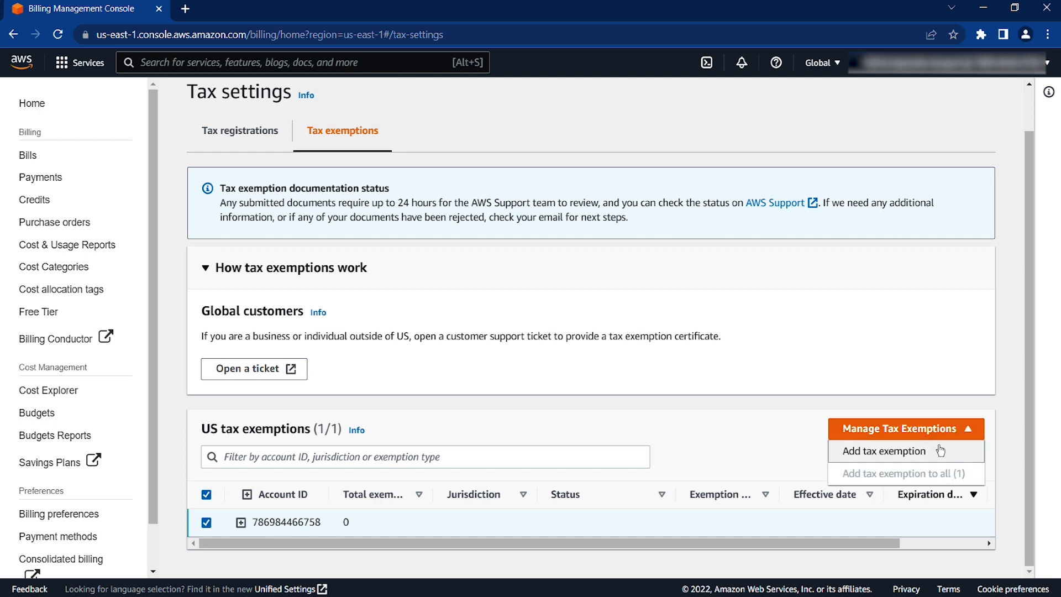
click(883, 451)
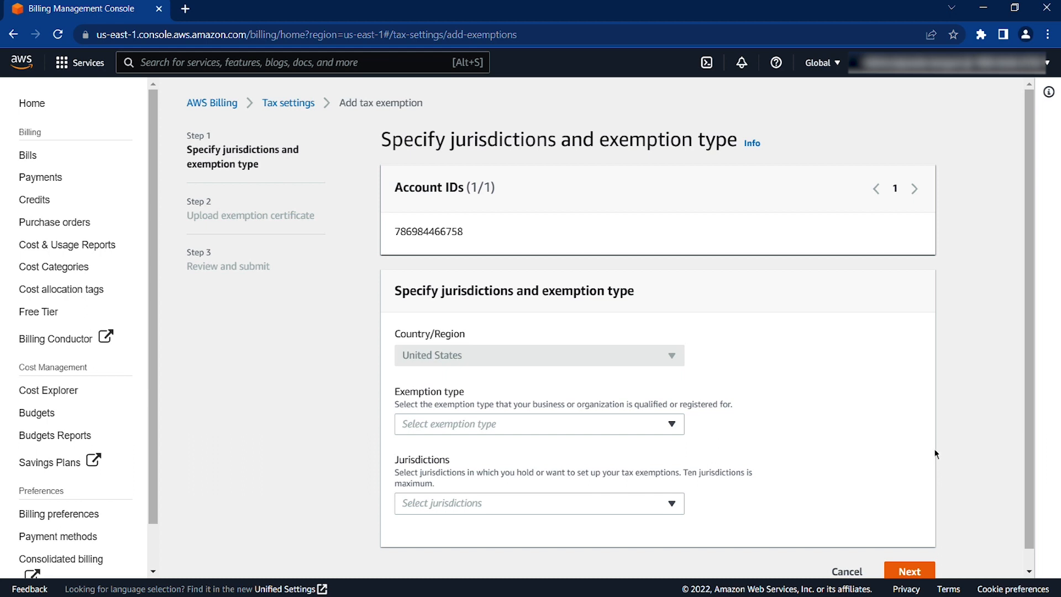
mouse_move(985, 410)
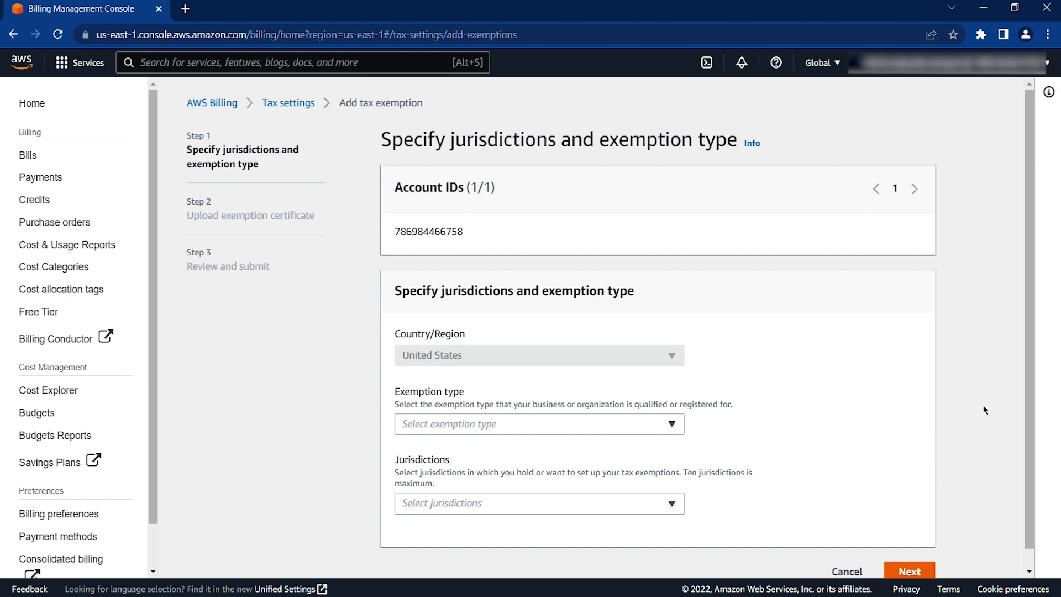